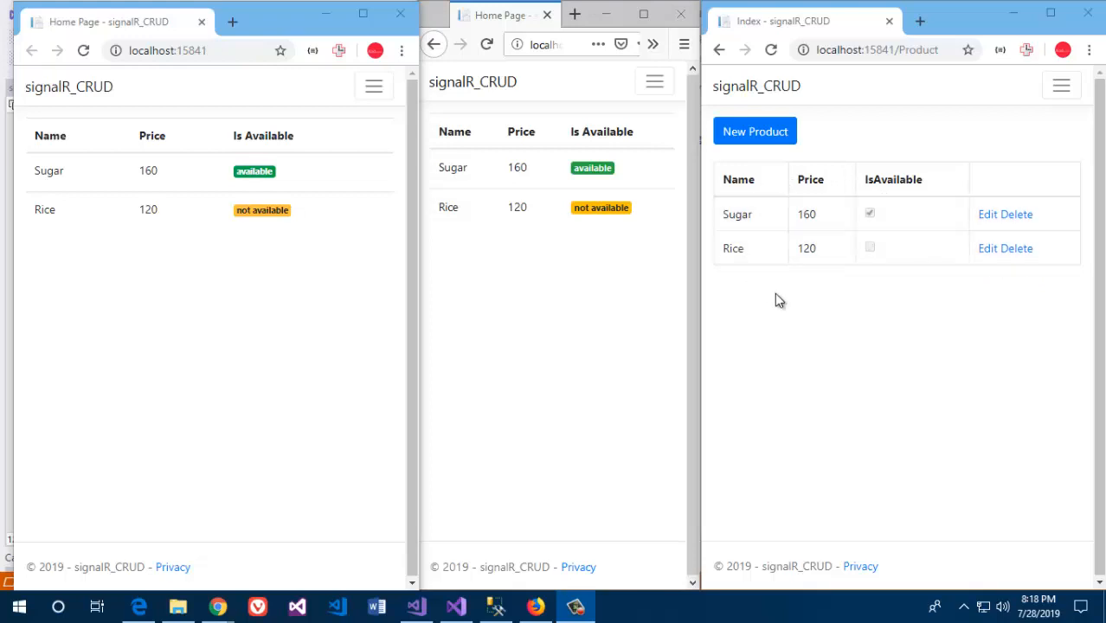
pyautogui.moveTo(811, 453)
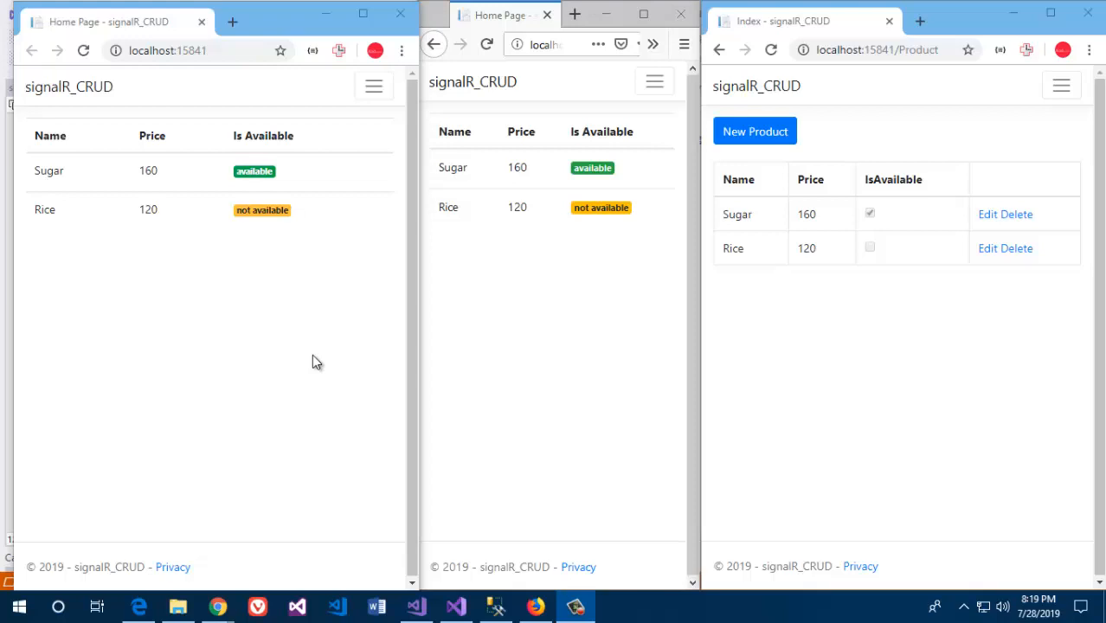
pyautogui.moveTo(338, 361)
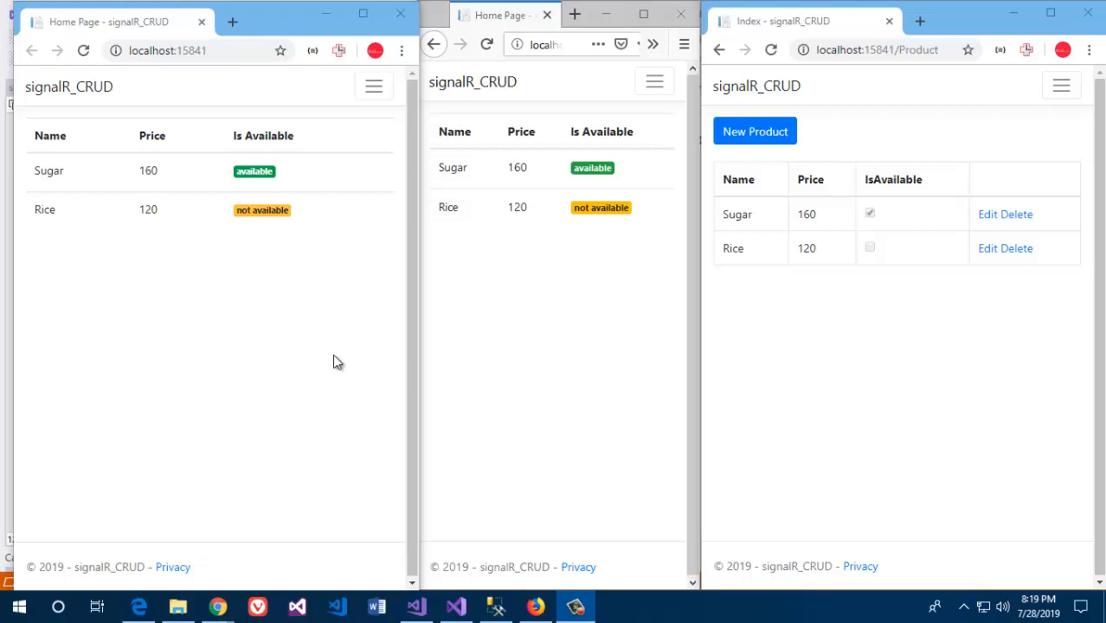
pyautogui.moveTo(189, 295)
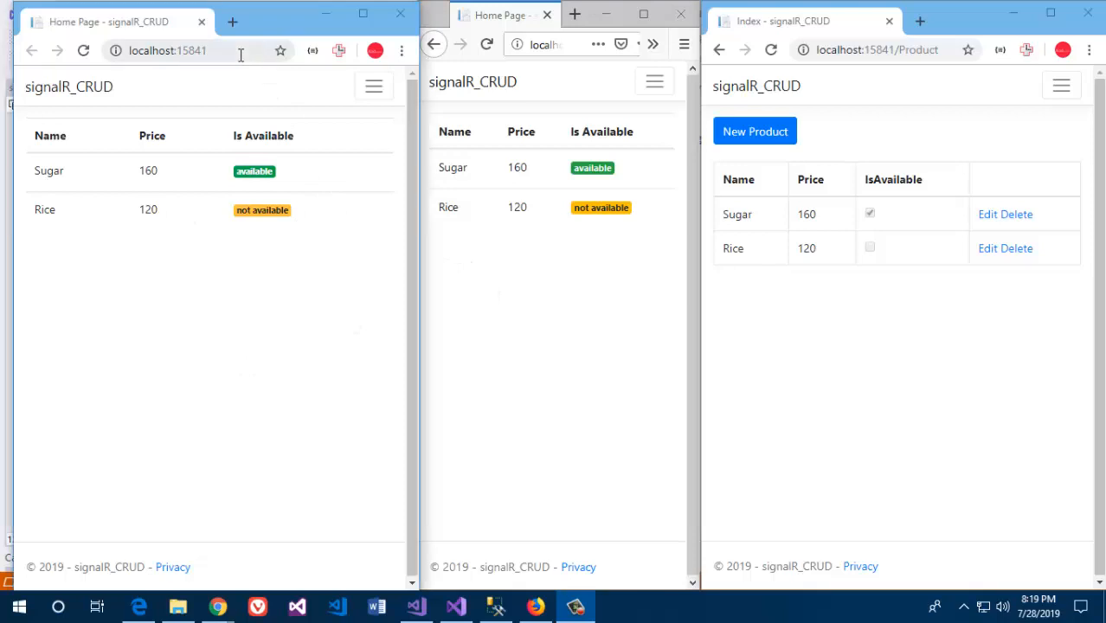
# Add available 'product 1' priced at 200, and highlight its name in the first client.
pyautogui.click(554, 44)
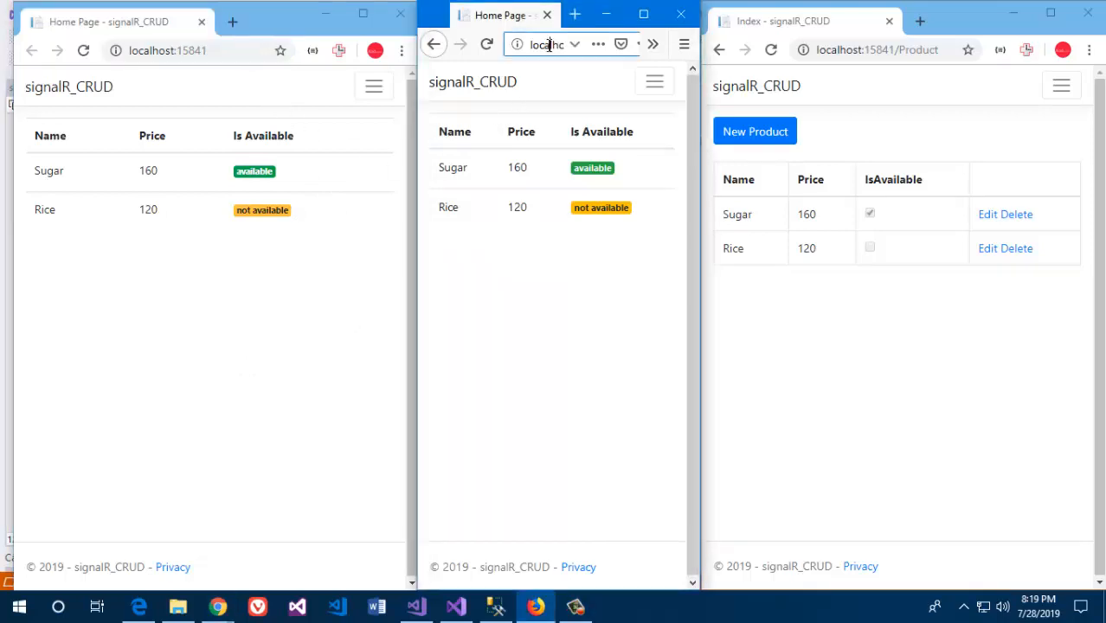
pyautogui.moveTo(704, 289)
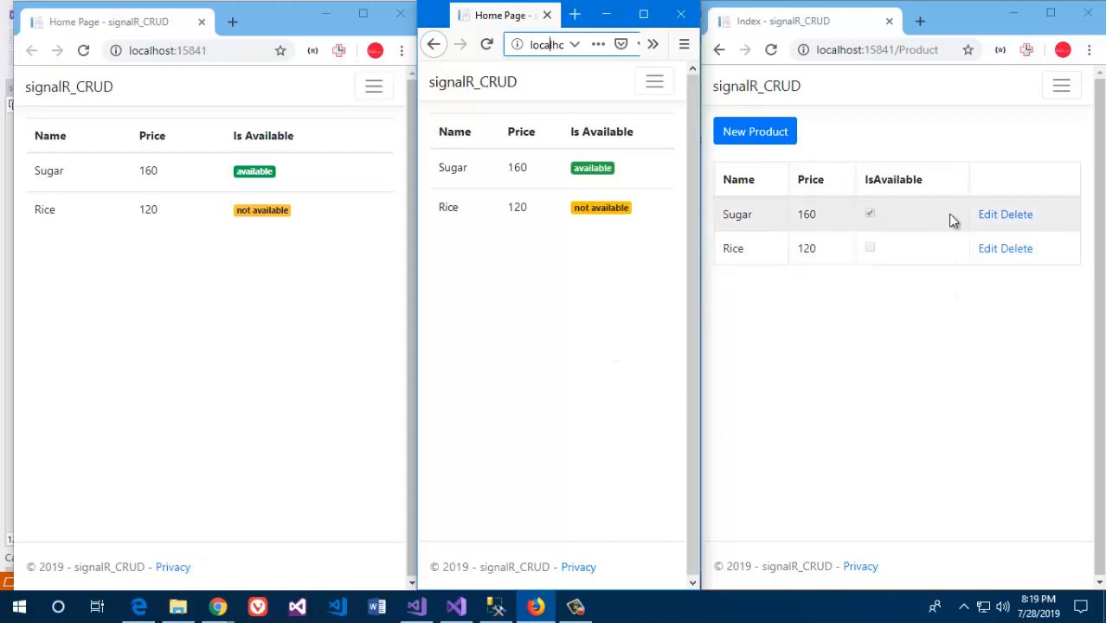
pyautogui.moveTo(898, 132)
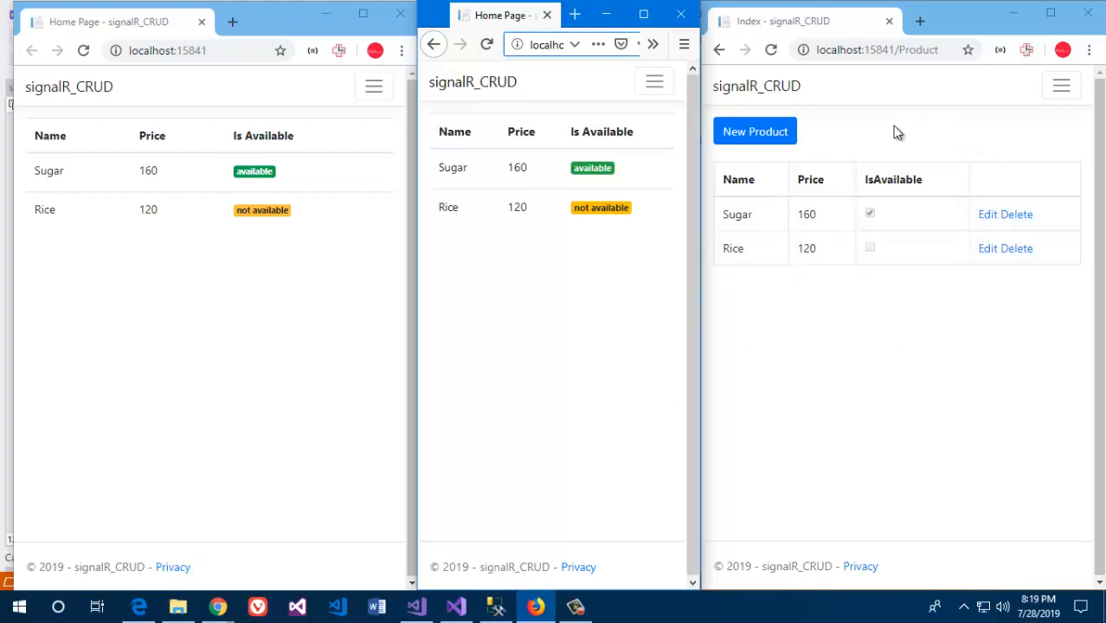
pyautogui.moveTo(922, 81)
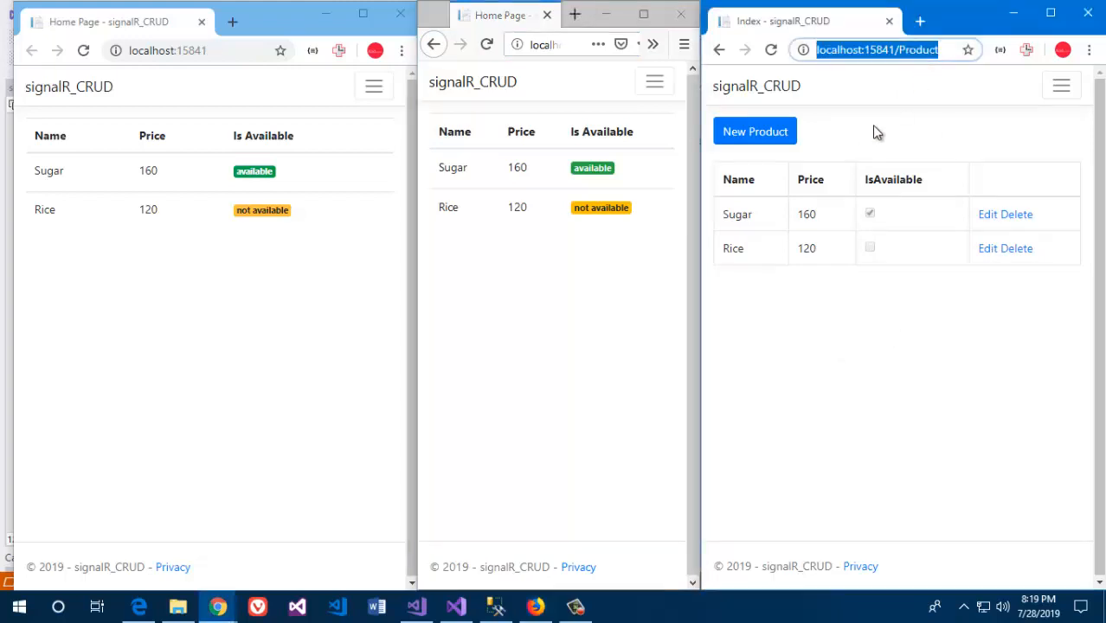
pyautogui.moveTo(885, 272)
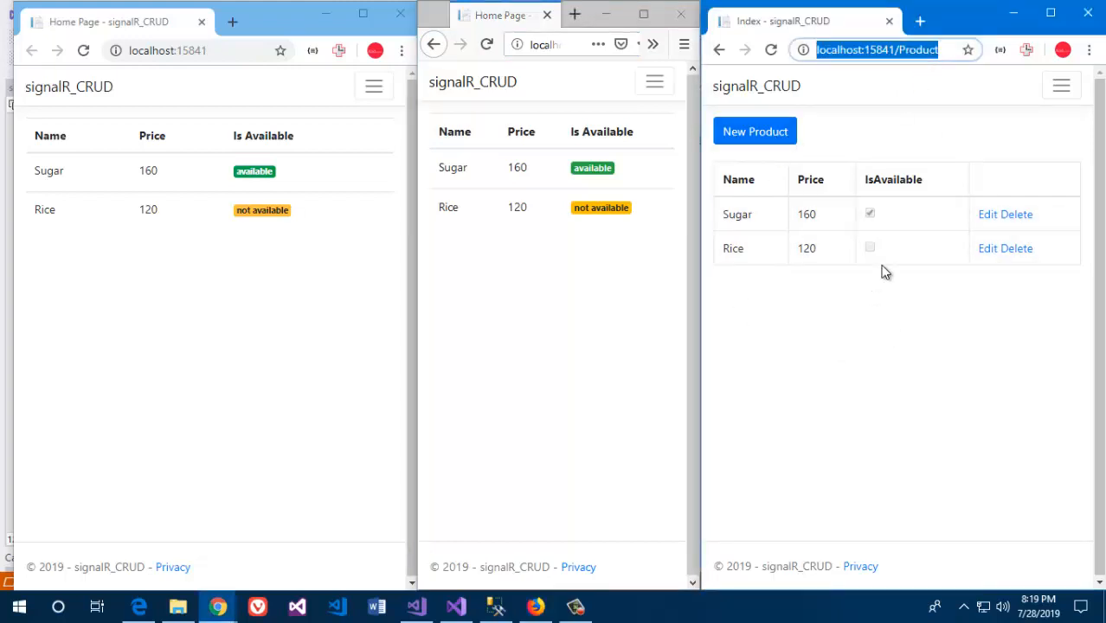
pyautogui.moveTo(917, 156)
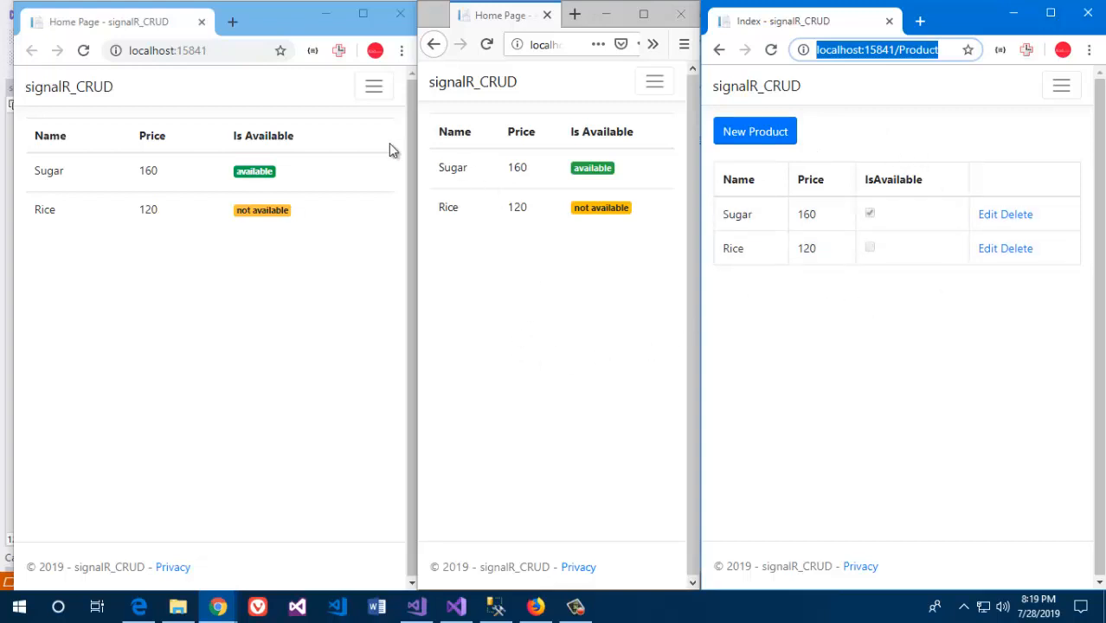
pyautogui.moveTo(220, 154)
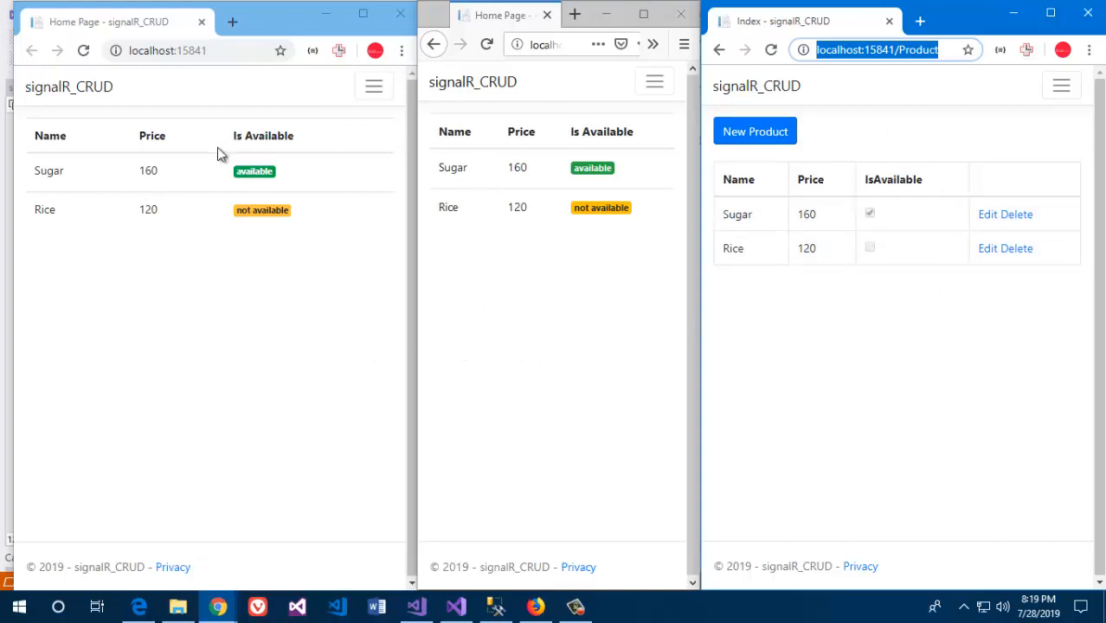
pyautogui.moveTo(249, 270)
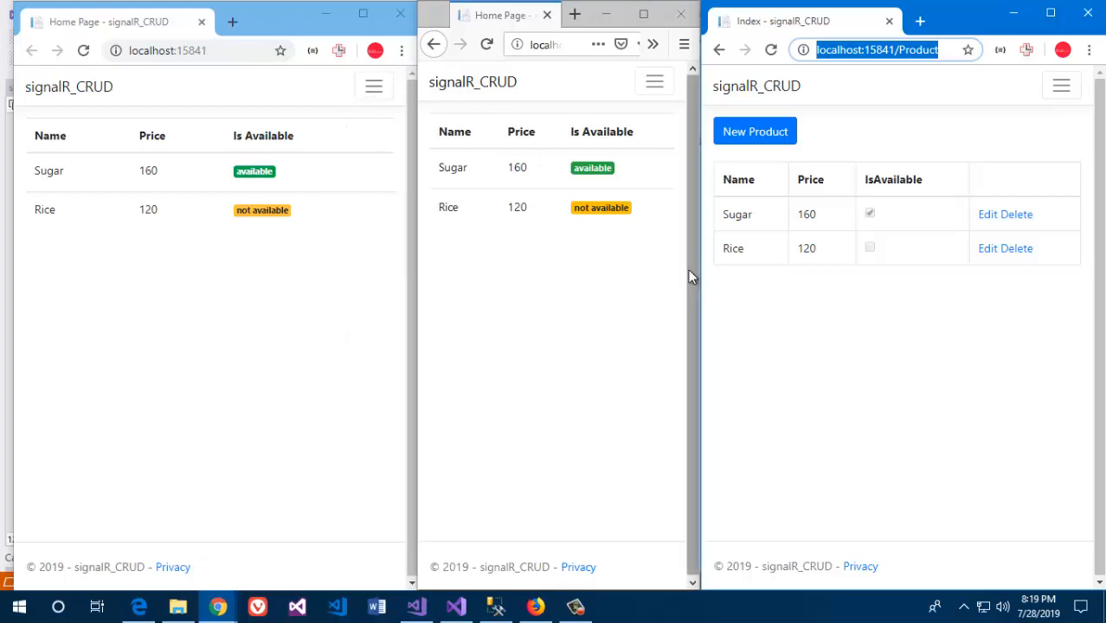
pyautogui.moveTo(933, 228)
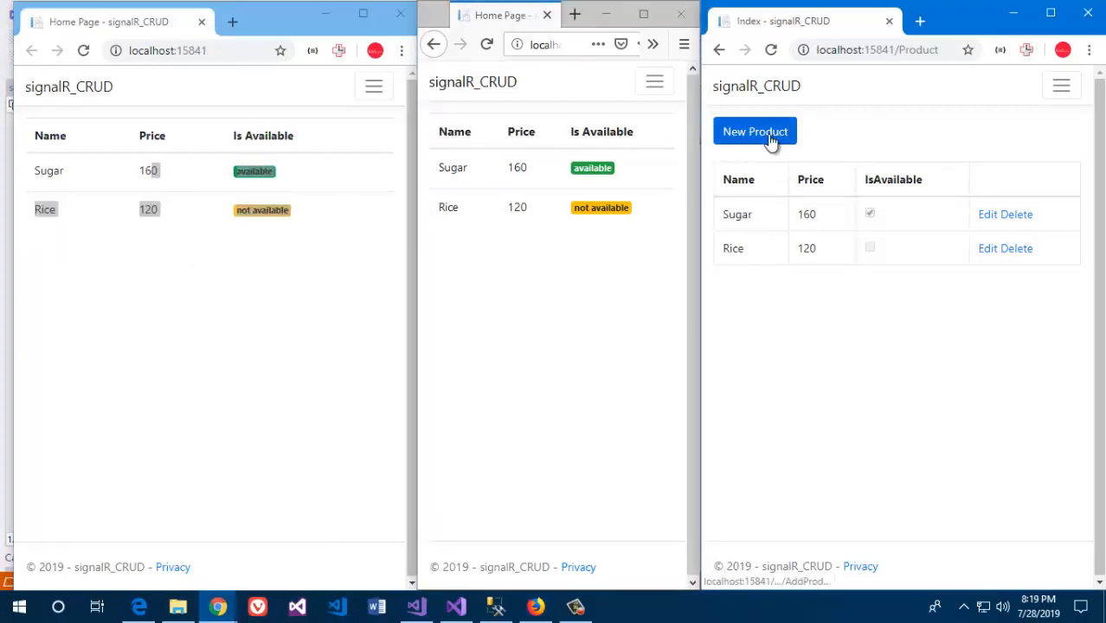
pyautogui.click(755, 130)
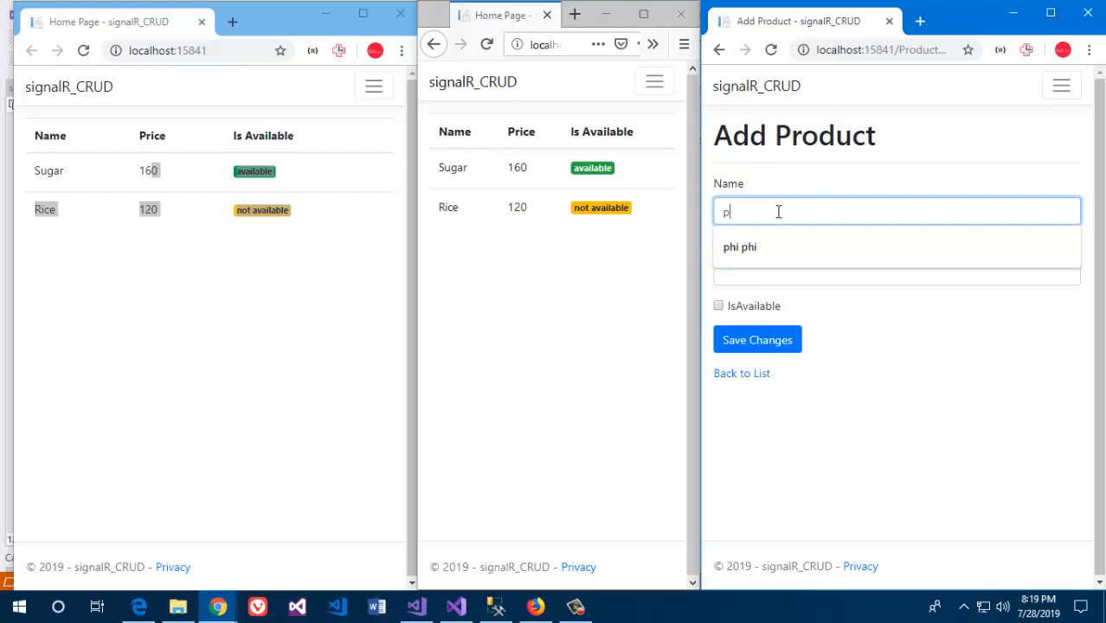
pyautogui.write('roduct 1')
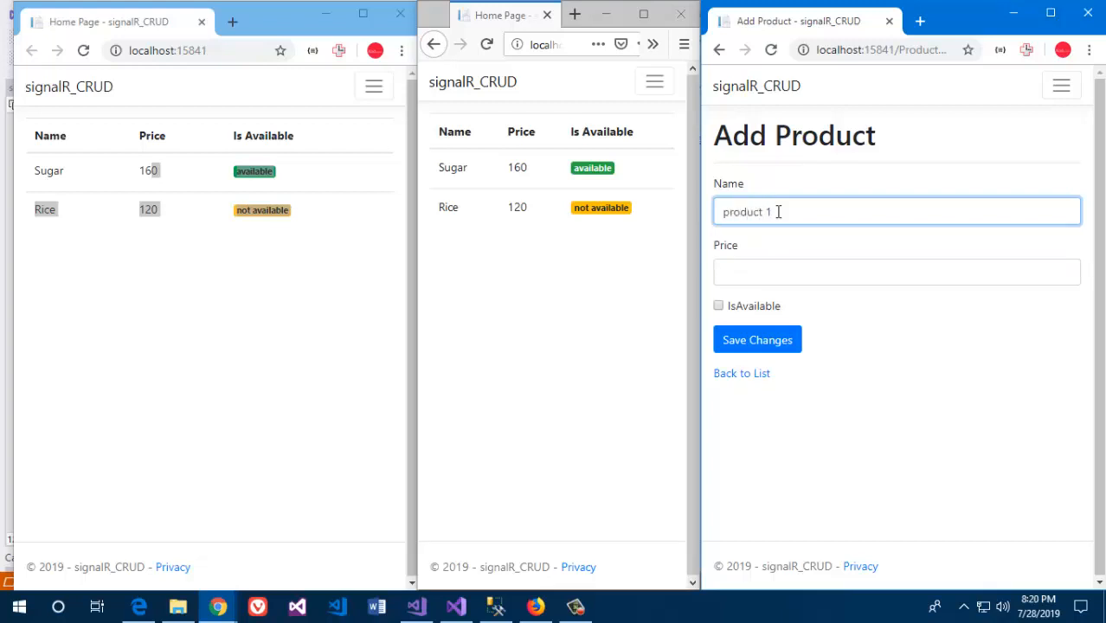
pyautogui.write('2')
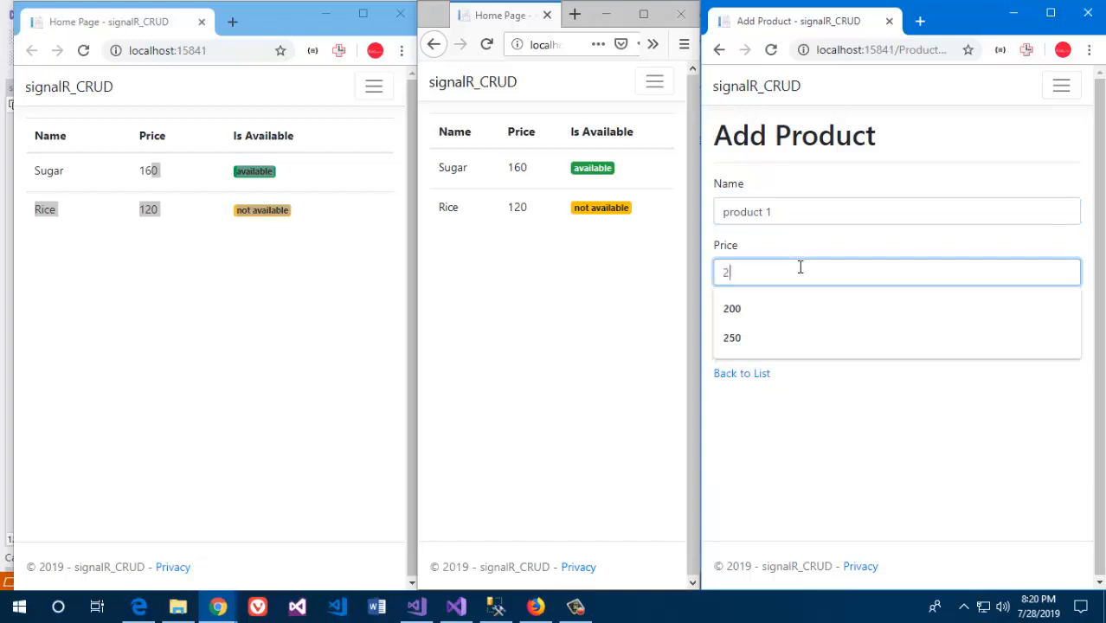
pyautogui.click(732, 308)
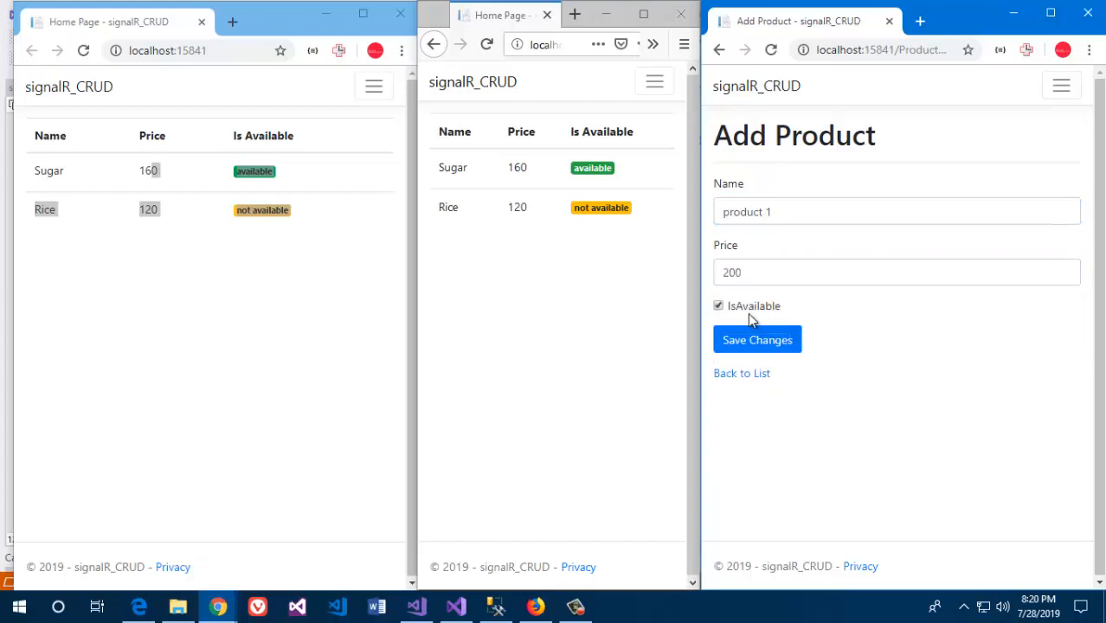
pyautogui.click(756, 339)
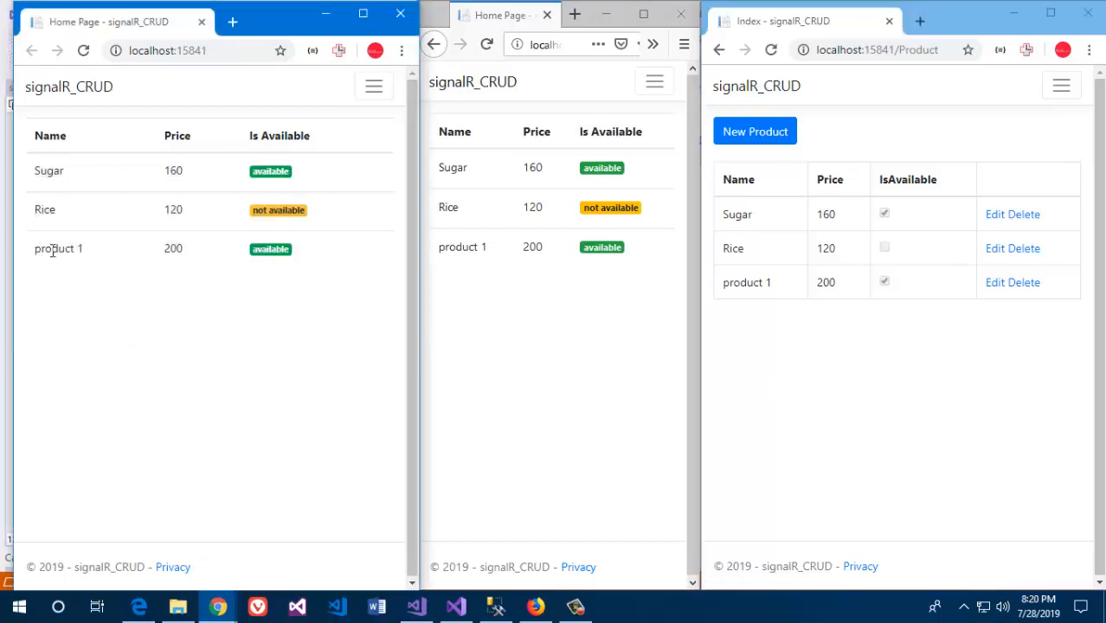
pyautogui.doubleClick(58, 248)
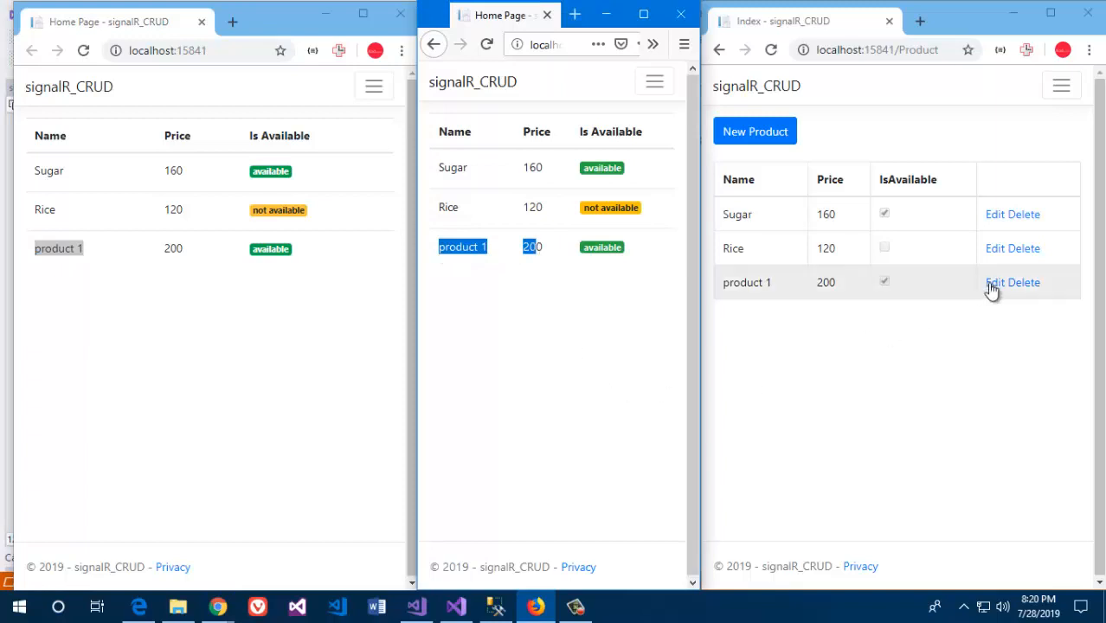
# Edit product 1 and save its price as 180 instead of 200.
pyautogui.click(1004, 282)
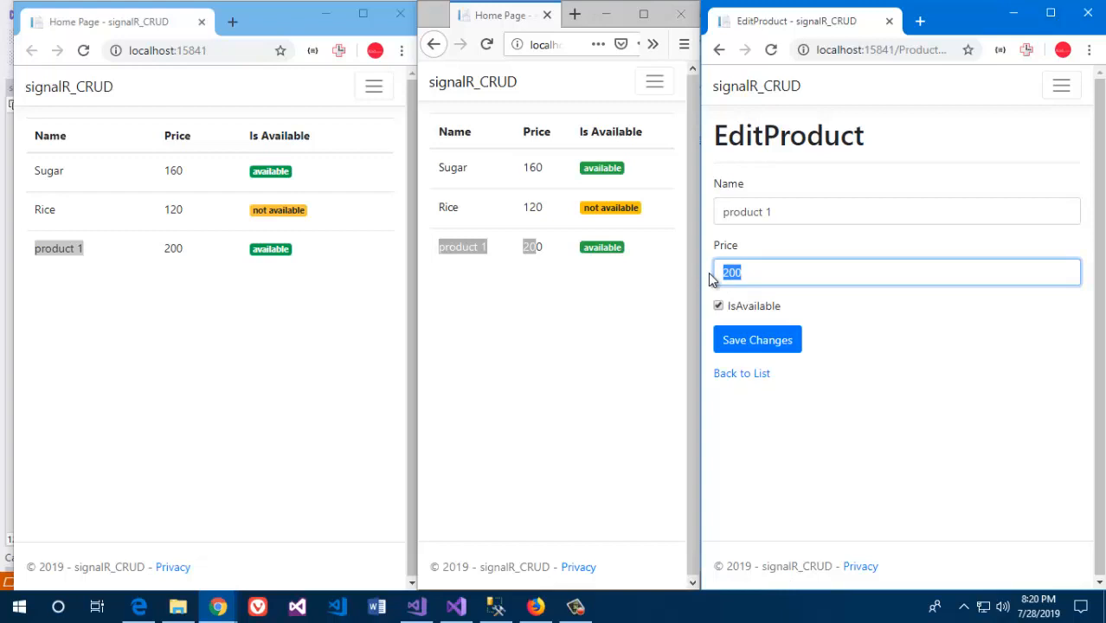
pyautogui.write('18')
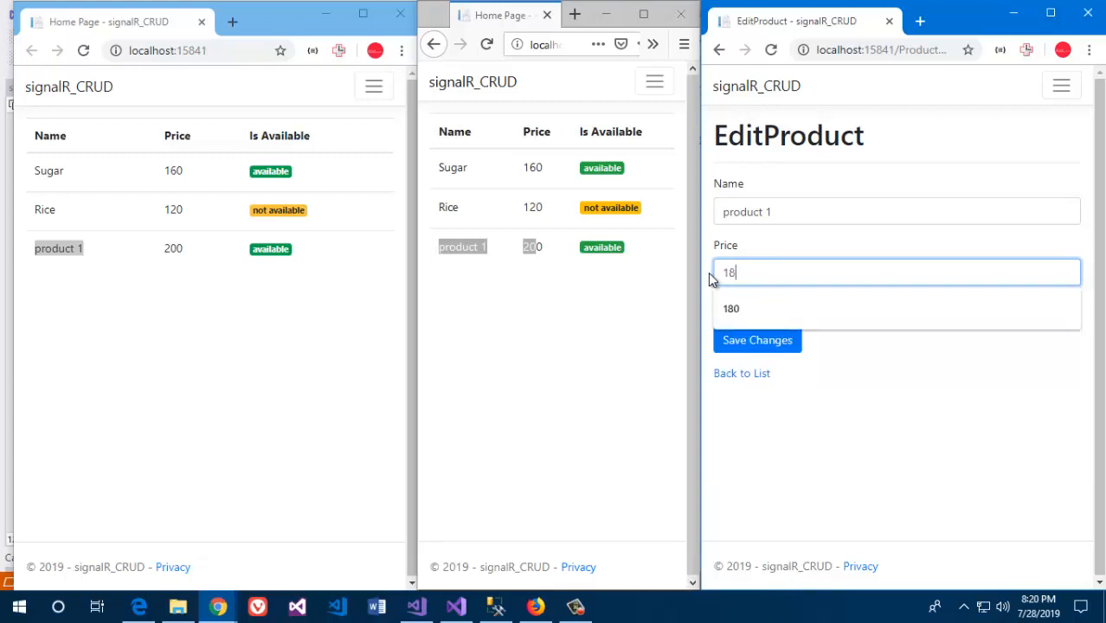
pyautogui.click(731, 308)
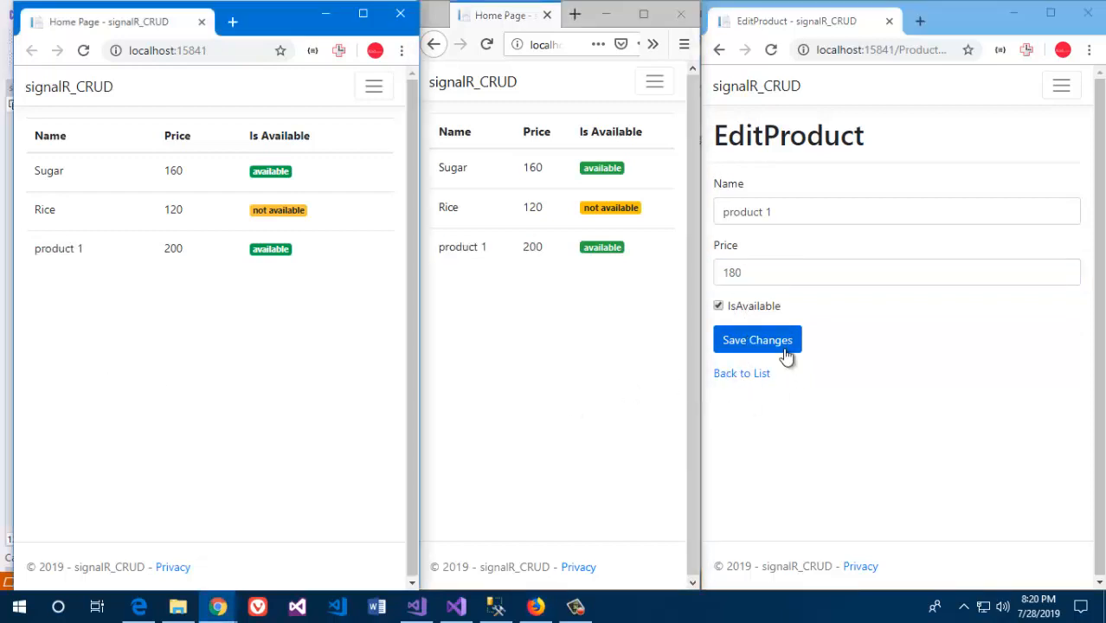
pyautogui.click(757, 339)
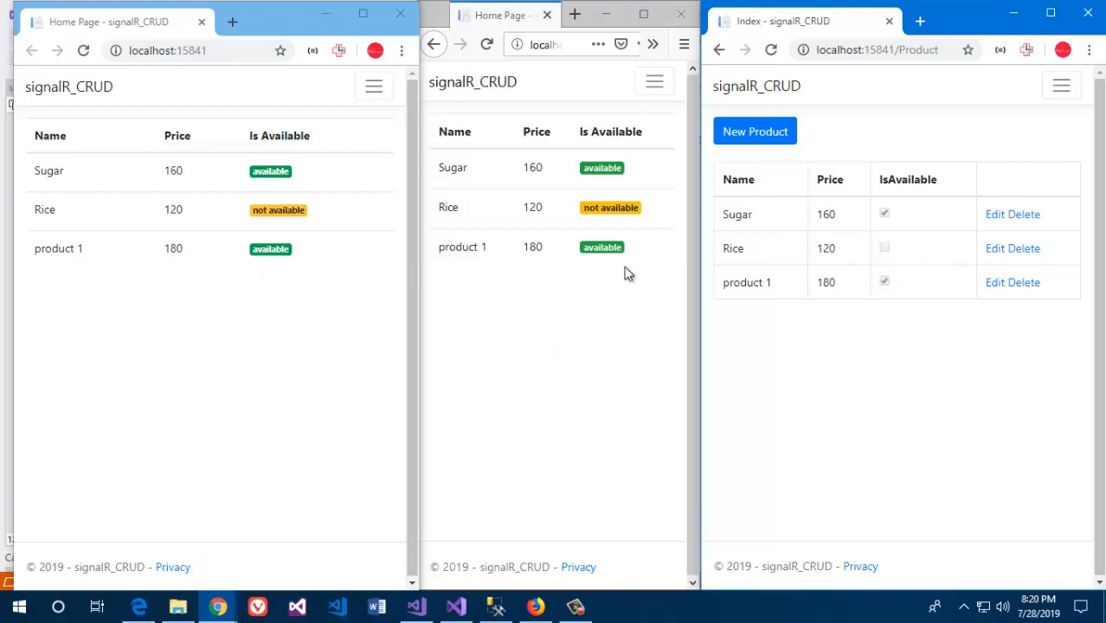
pyautogui.moveTo(723, 356)
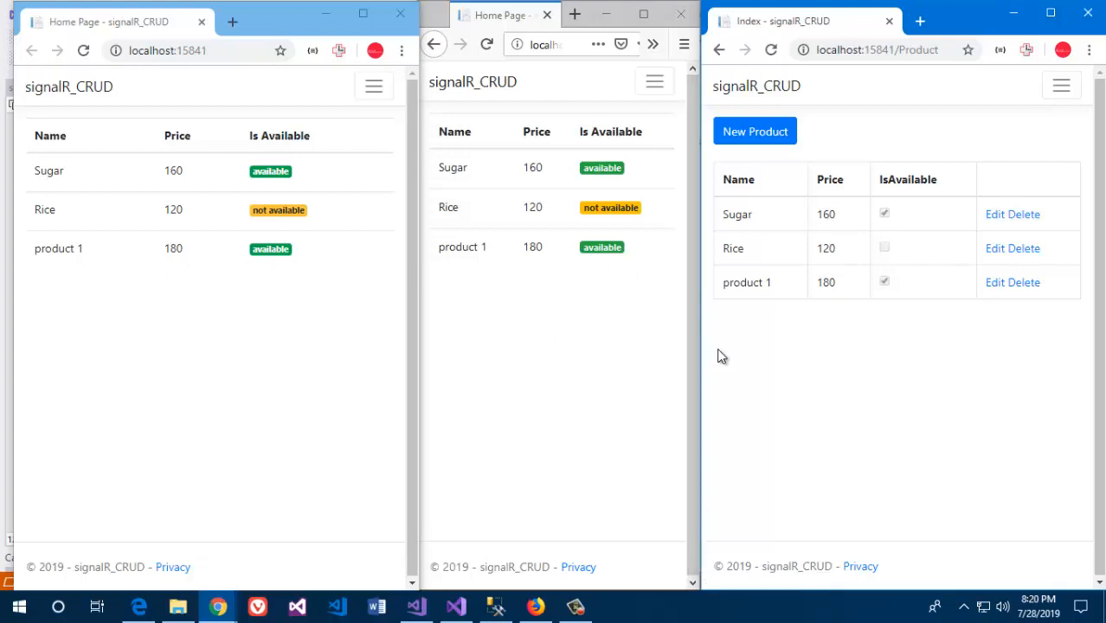
pyautogui.moveTo(968, 275)
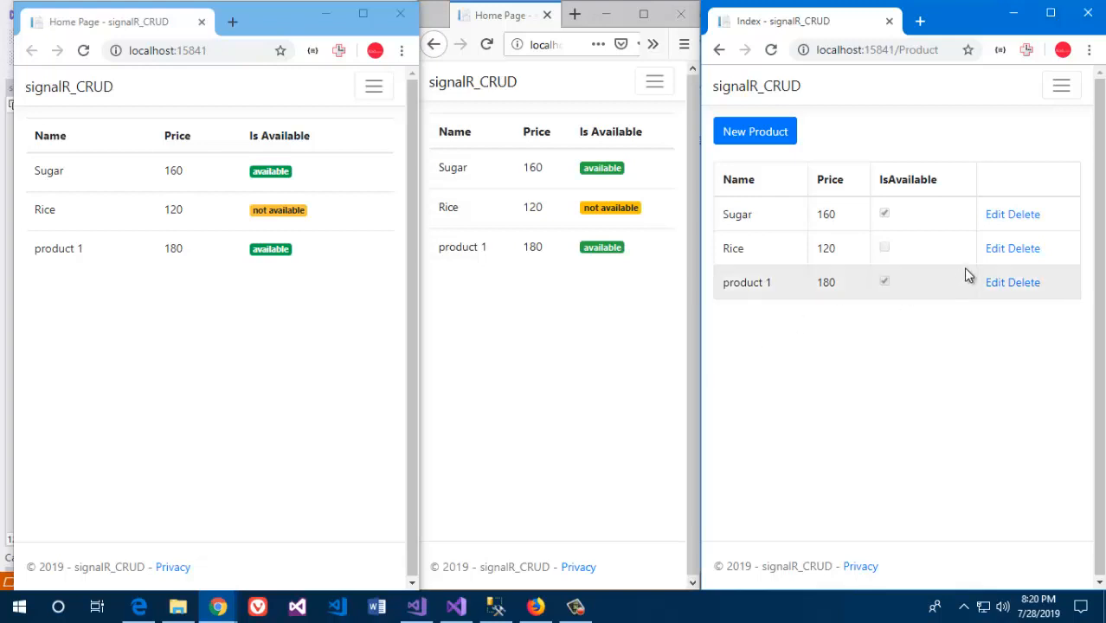
pyautogui.moveTo(1030, 248)
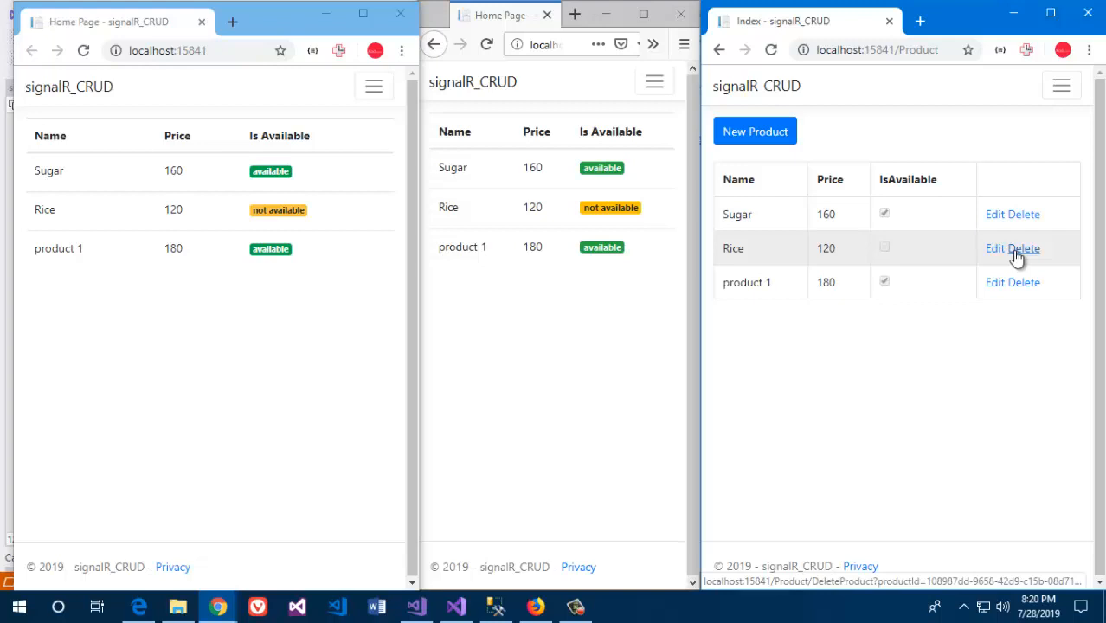
# Delete the Rice product and confirm the deletion.
pyautogui.click(1028, 248)
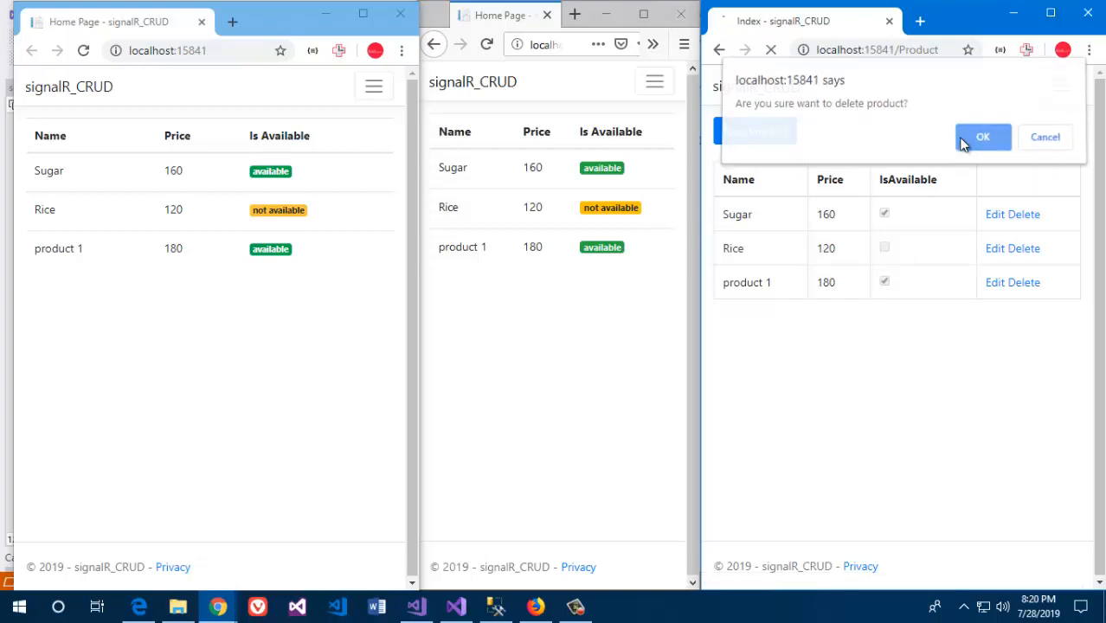
pyautogui.click(983, 137)
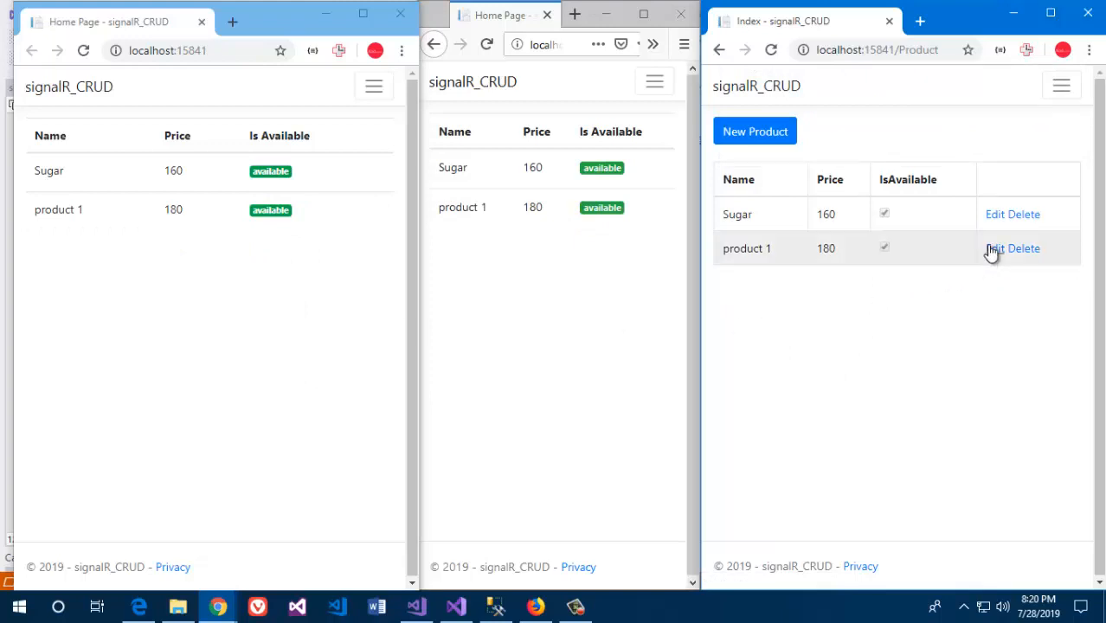
# Edit product 1 and save it with IsAvailable unticked.
pyautogui.click(994, 248)
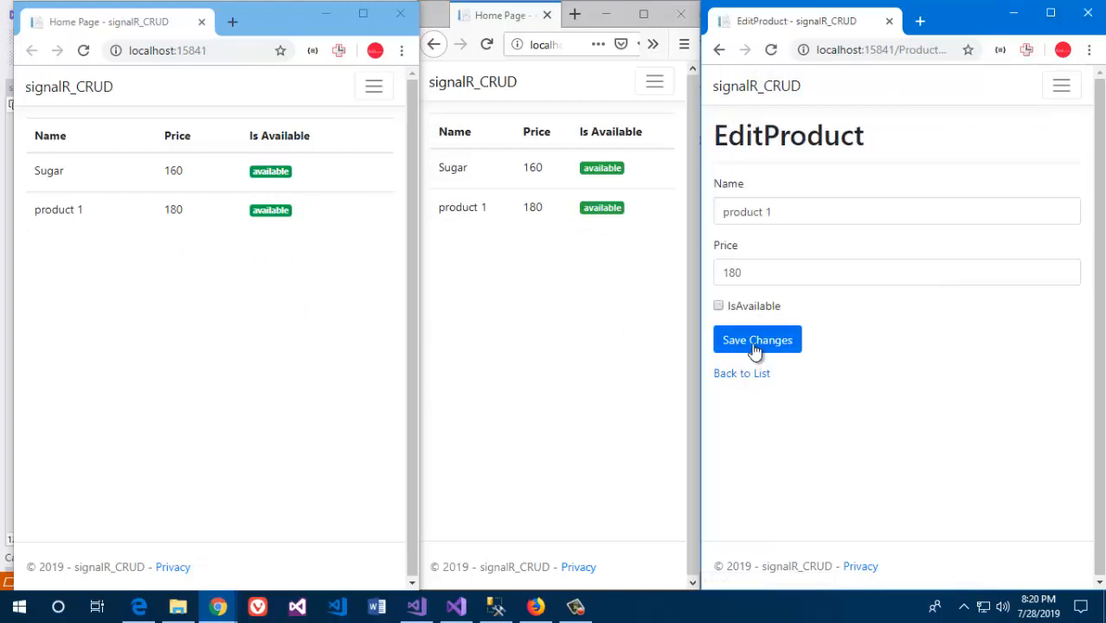
pyautogui.click(756, 339)
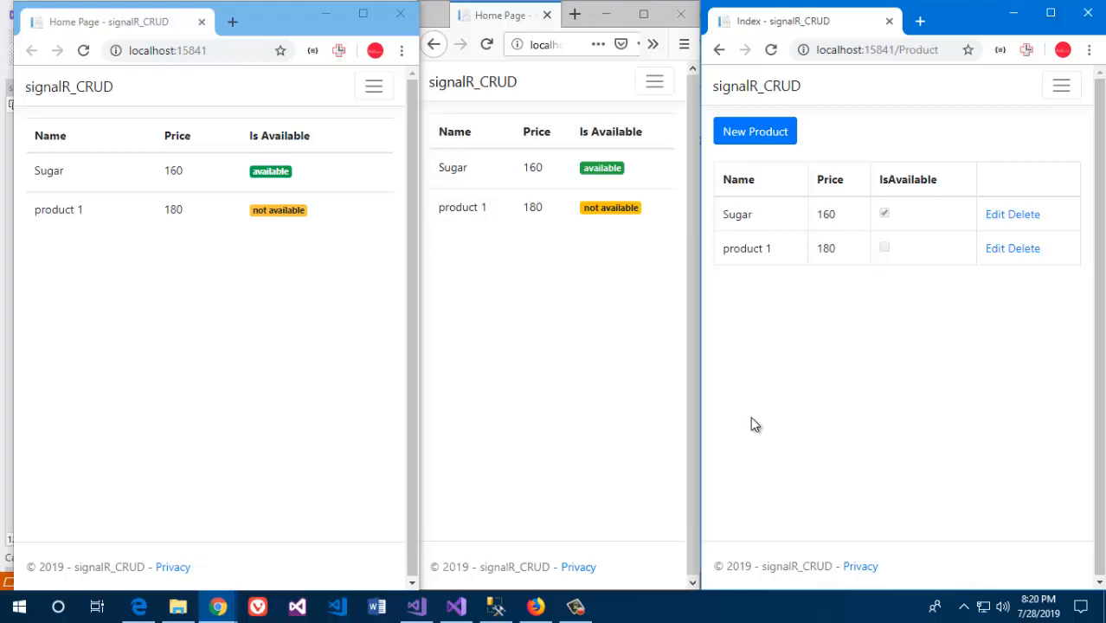
pyautogui.moveTo(677, 297)
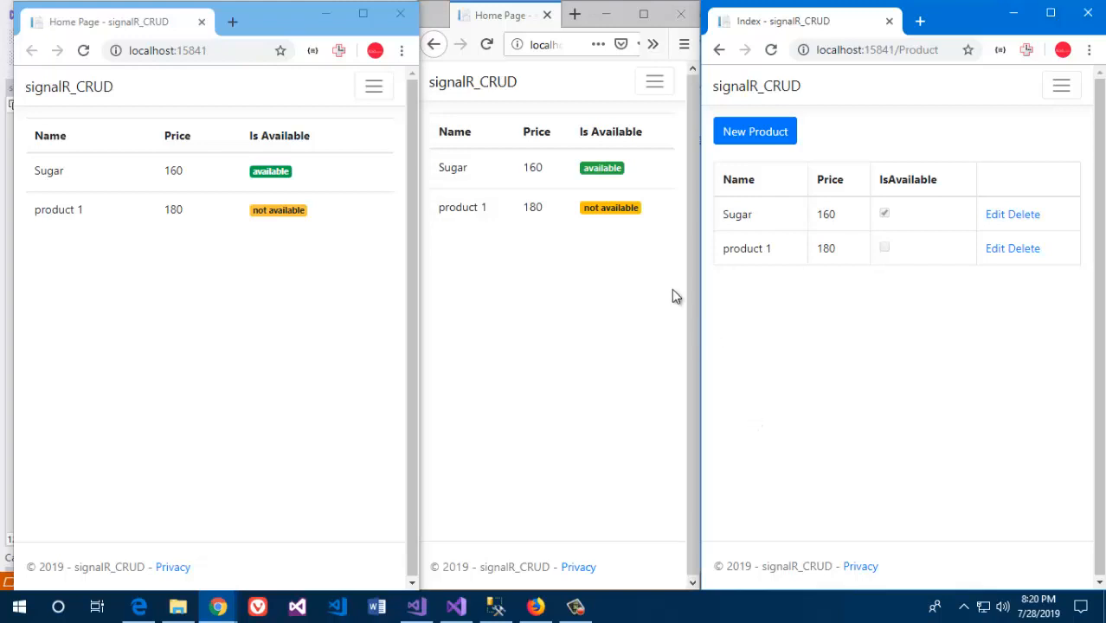